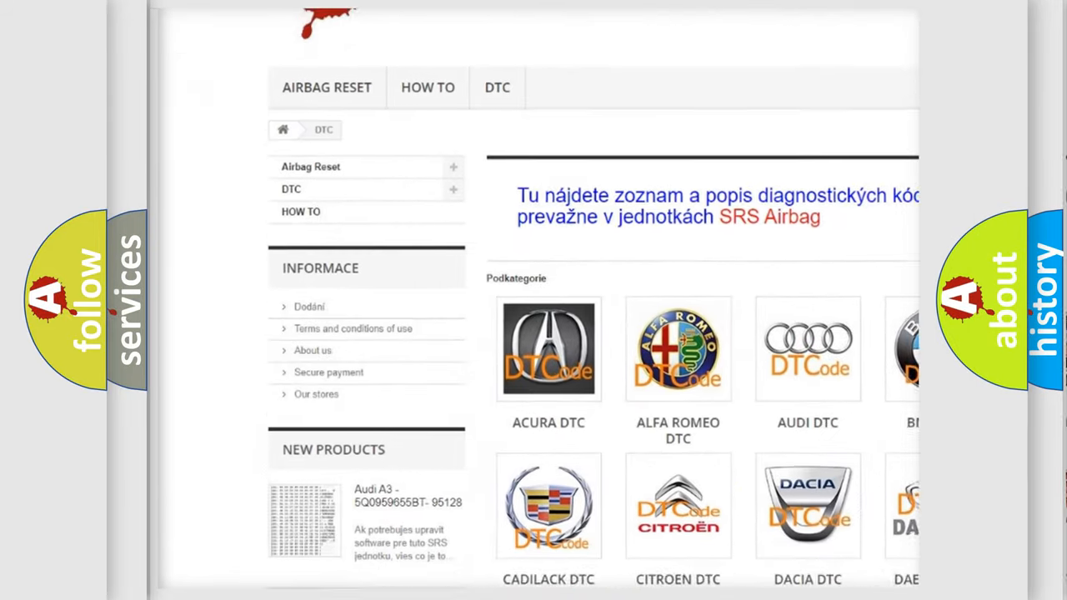
pyautogui.scroll(-3)
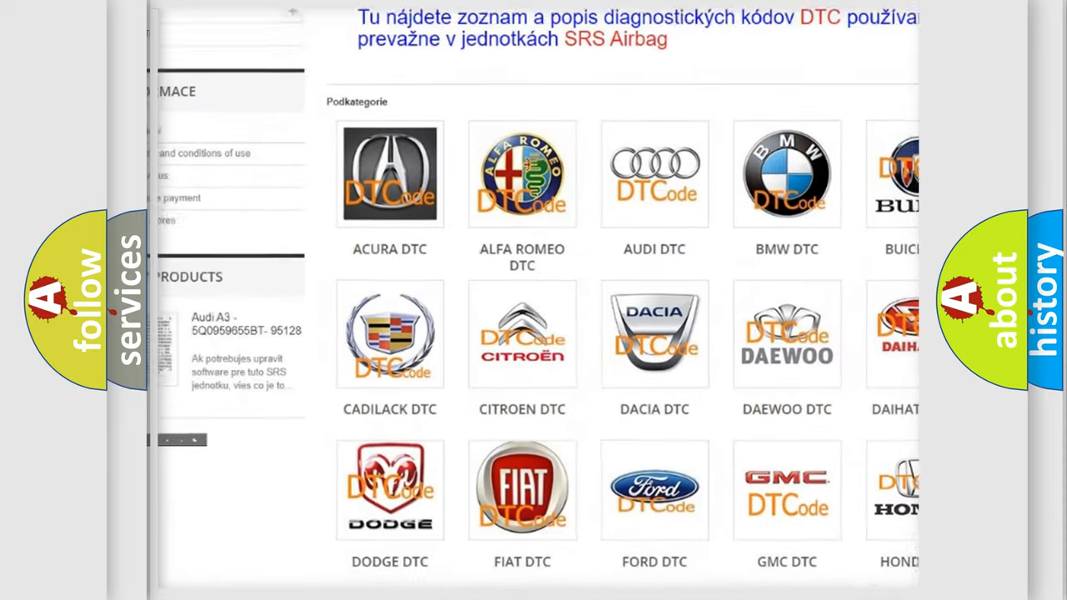
pyautogui.scroll(-3)
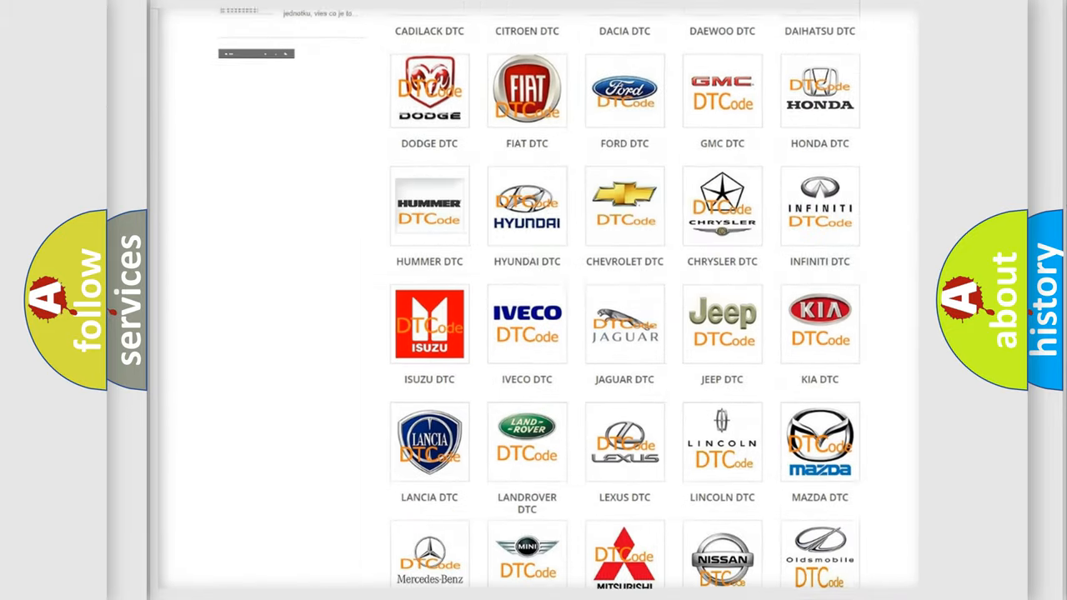
pyautogui.scroll(-3)
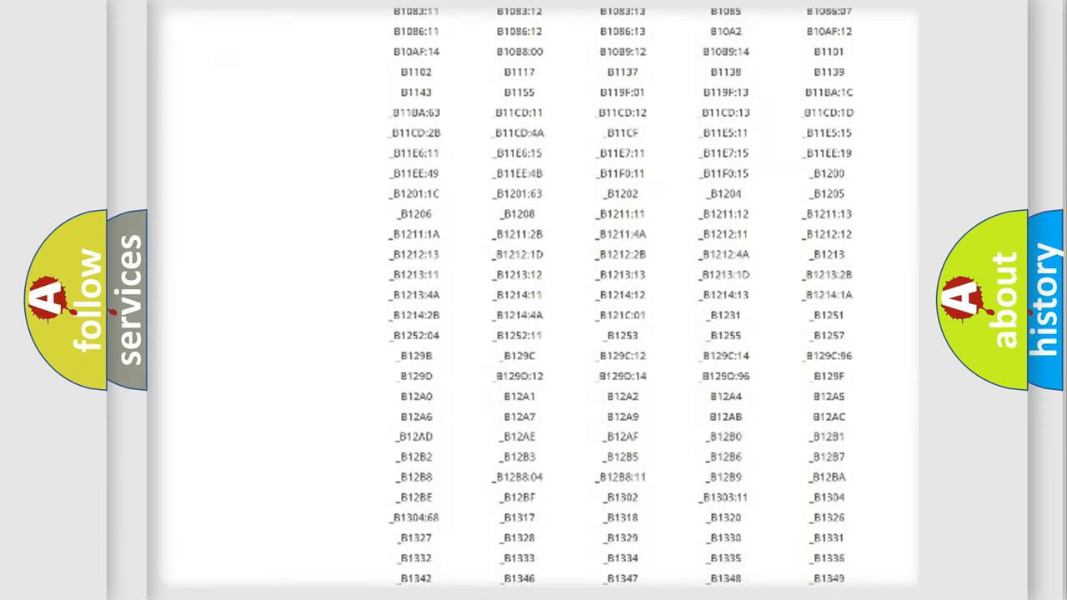
pyautogui.scroll(-3)
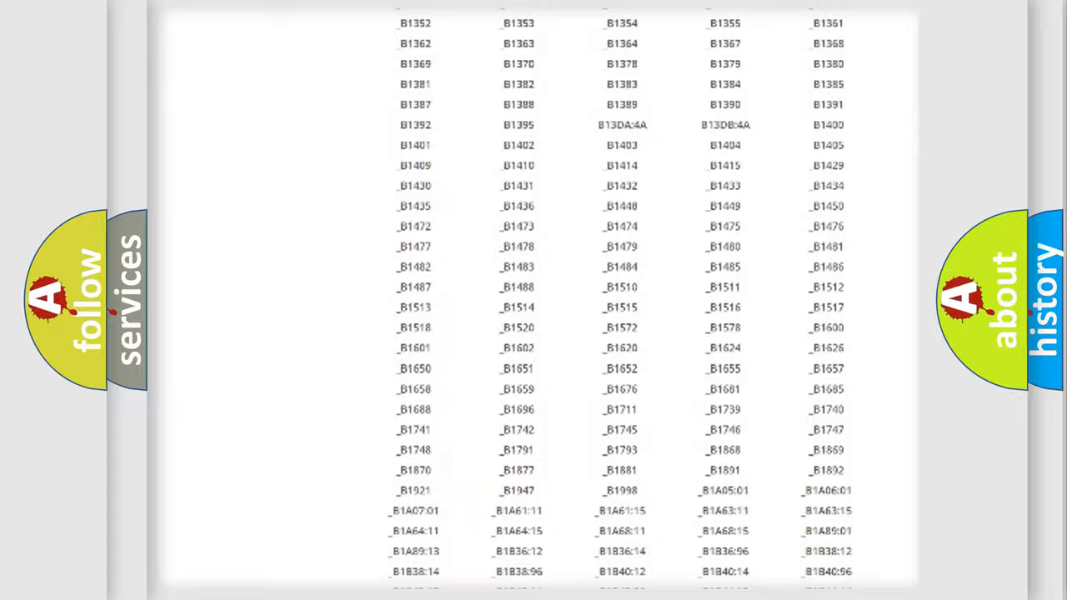